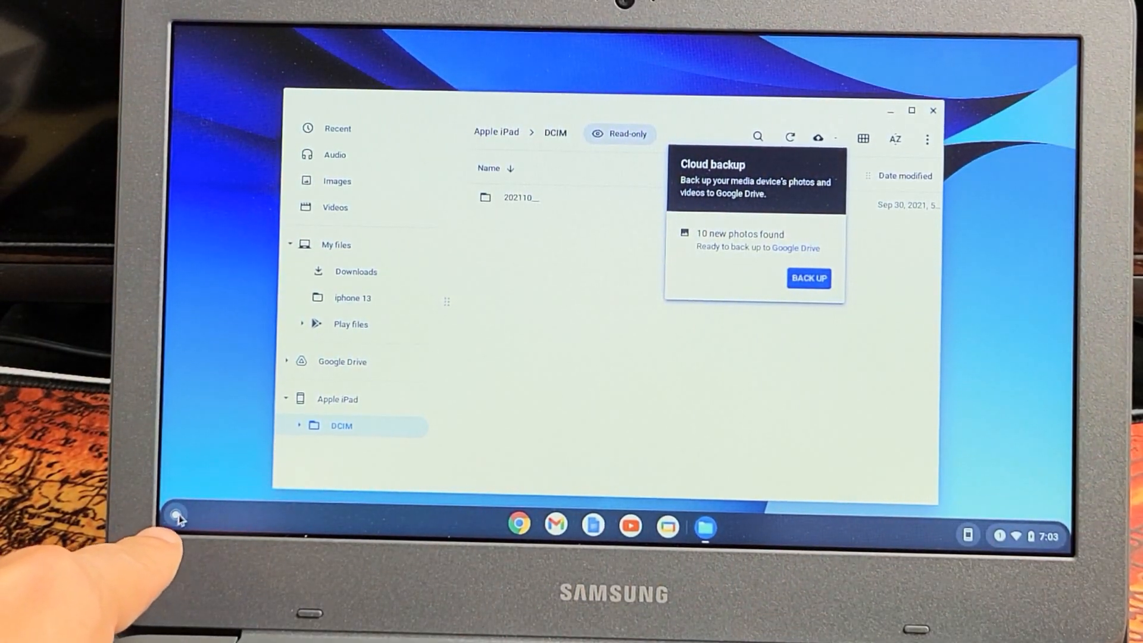
Show the Apple iPad's root with its read-only DCIM folder
{"action": "left_click", "coordinate": [175, 517]}
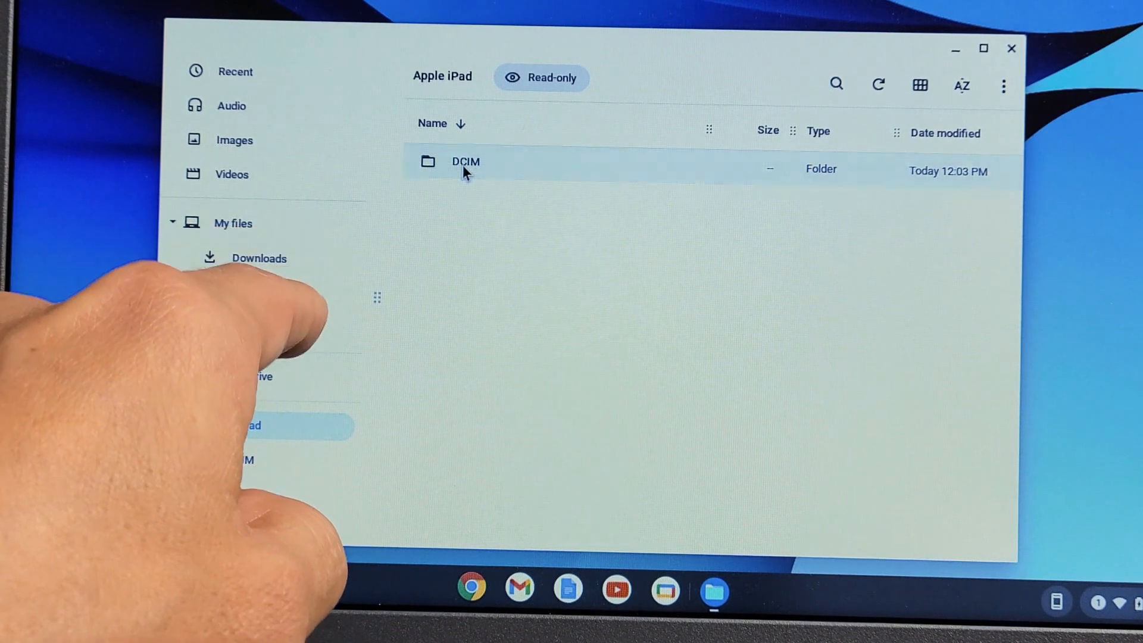
Browse into the iPad's DCIM dated 202110__ folder listing its MOV and JPG files
{"action": "double_click", "coordinate": [465, 162]}
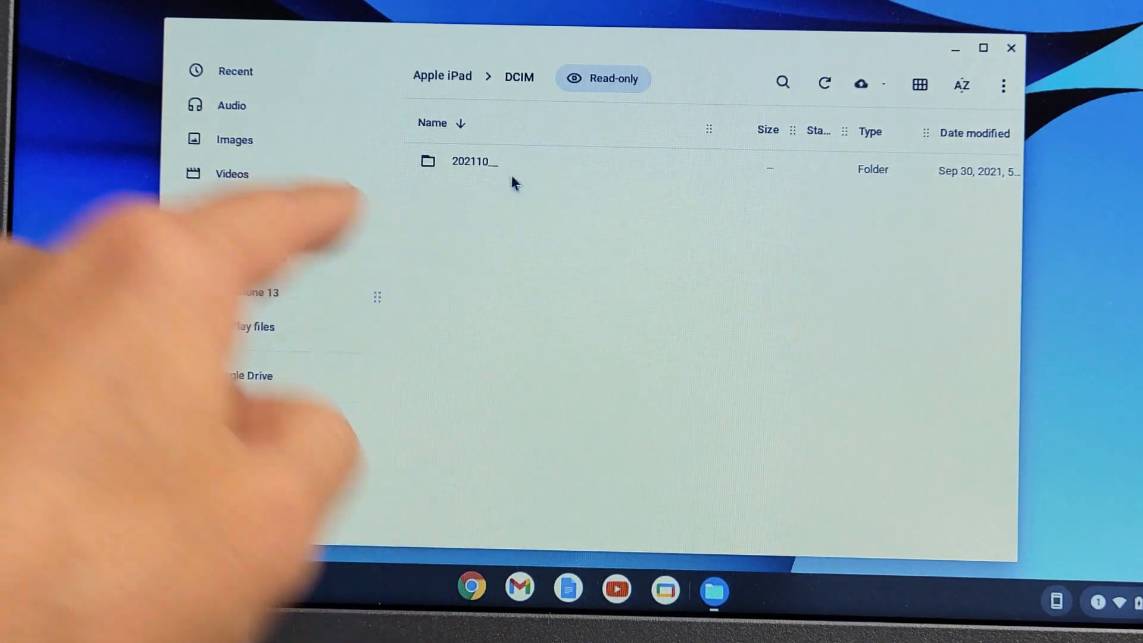
{"action": "left_click", "coordinate": [486, 162]}
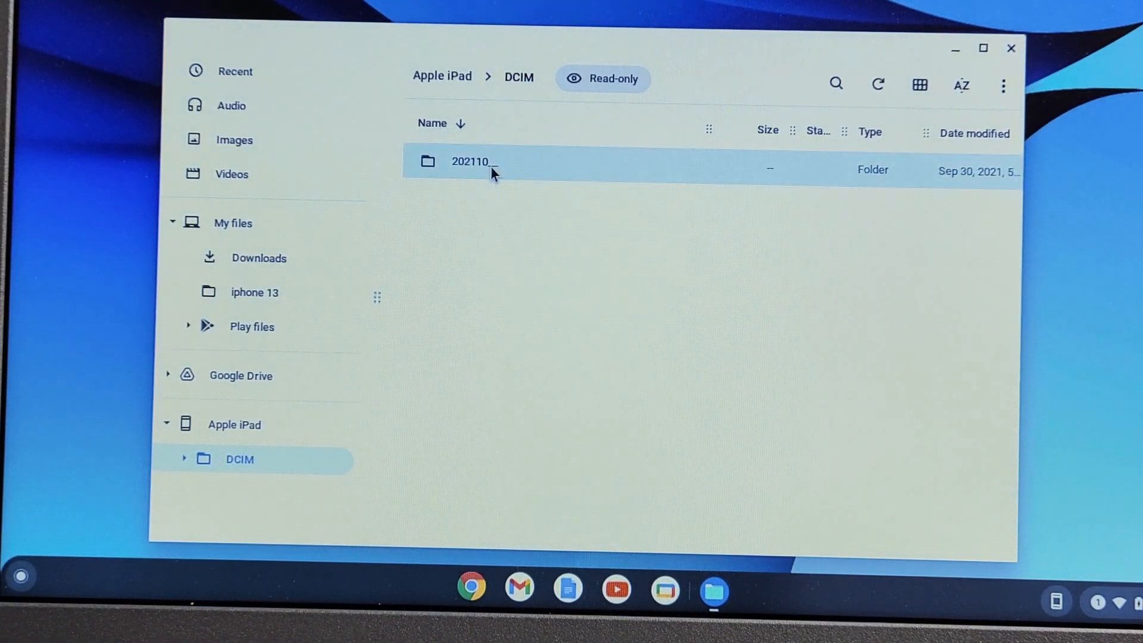
{"action": "double_click", "coordinate": [473, 162]}
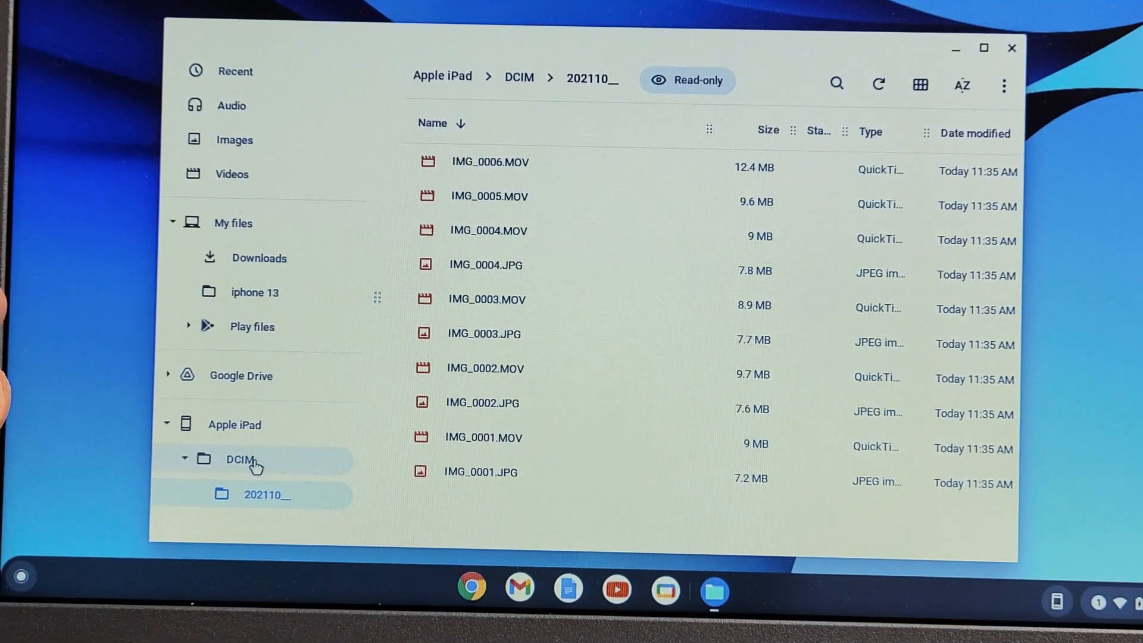
{"action": "left_click", "coordinate": [519, 77]}
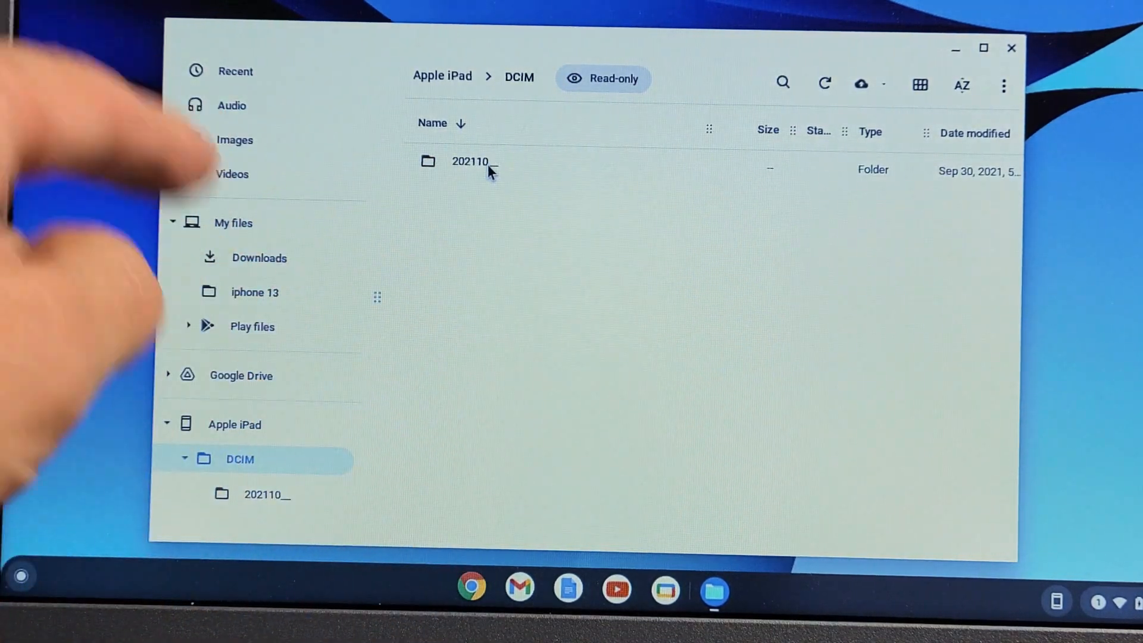
{"action": "double_click", "coordinate": [468, 162]}
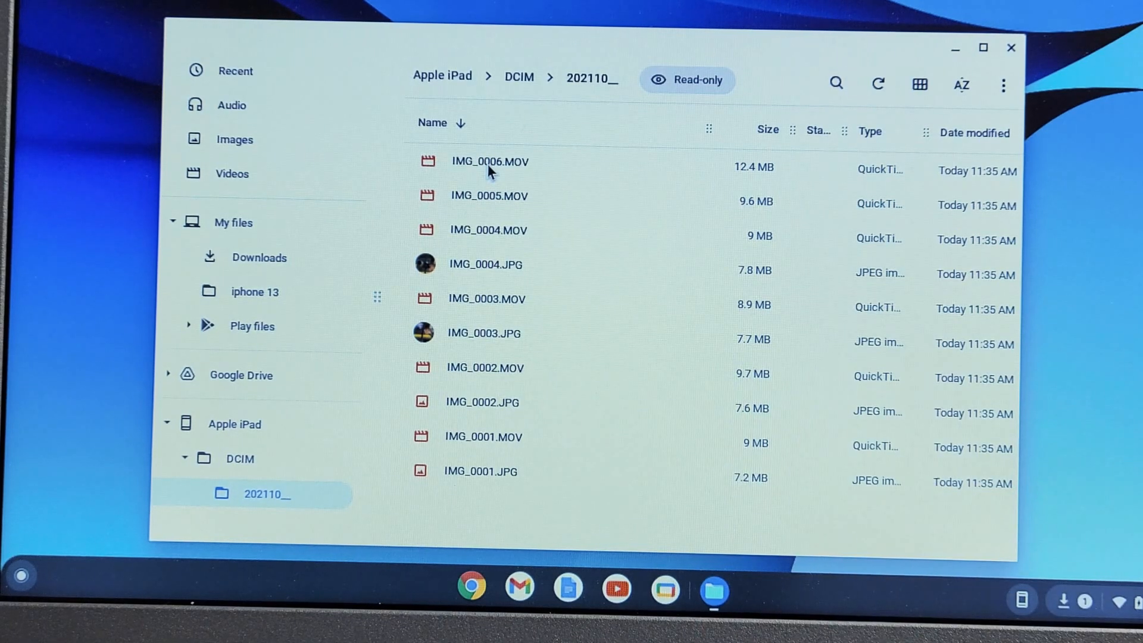
{"action": "mouse_move", "coordinate": [764, 66]}
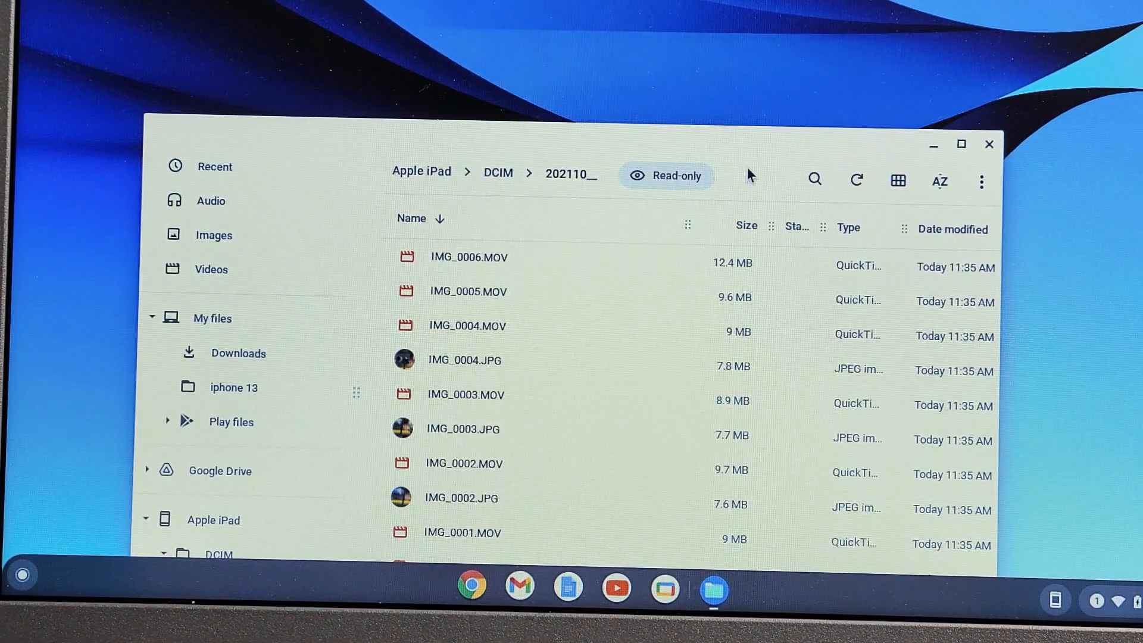
Create a new folder under My files, ready to be named
{"action": "left_click", "coordinate": [469, 257]}
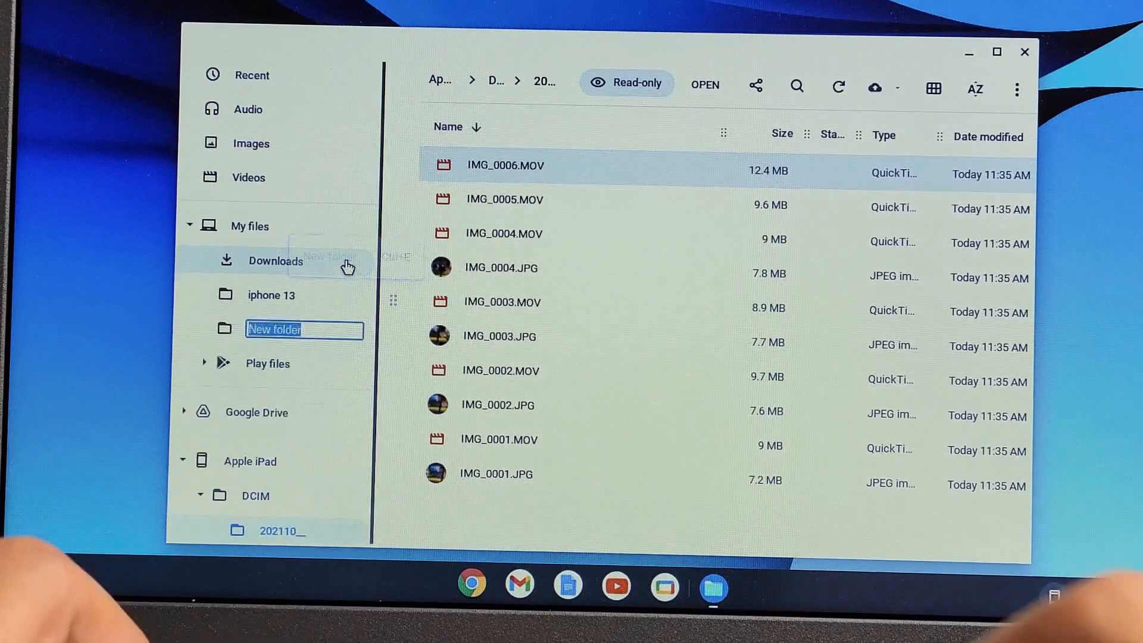
Name the new folder 'mini' and select IMG_0004.JPG
{"action": "type", "text": "min"}
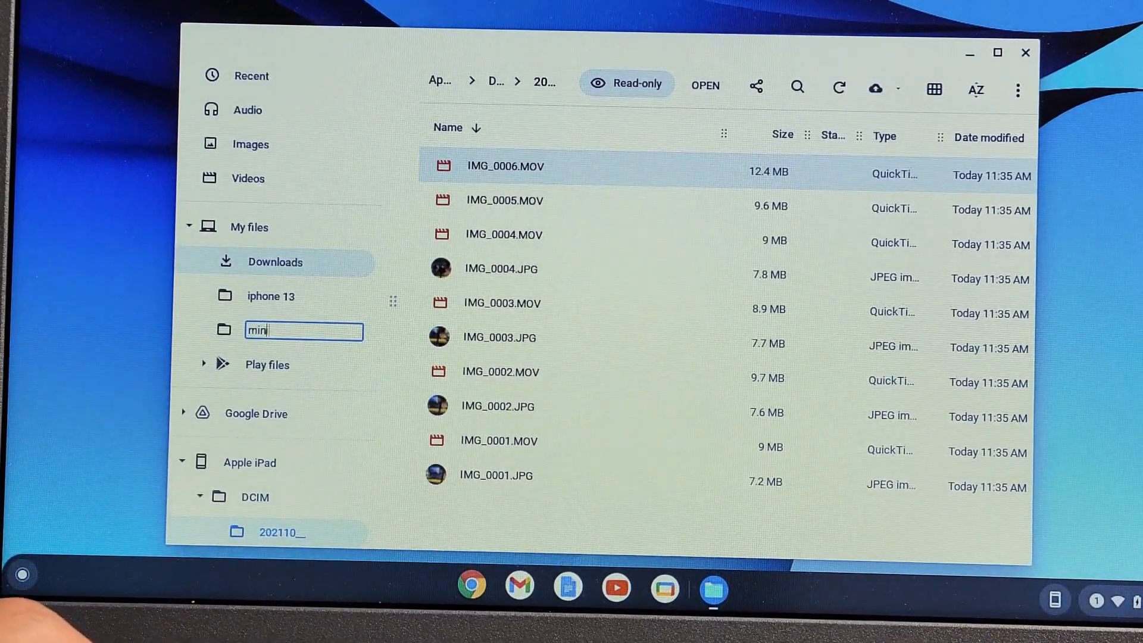
{"action": "key", "text": "Enter"}
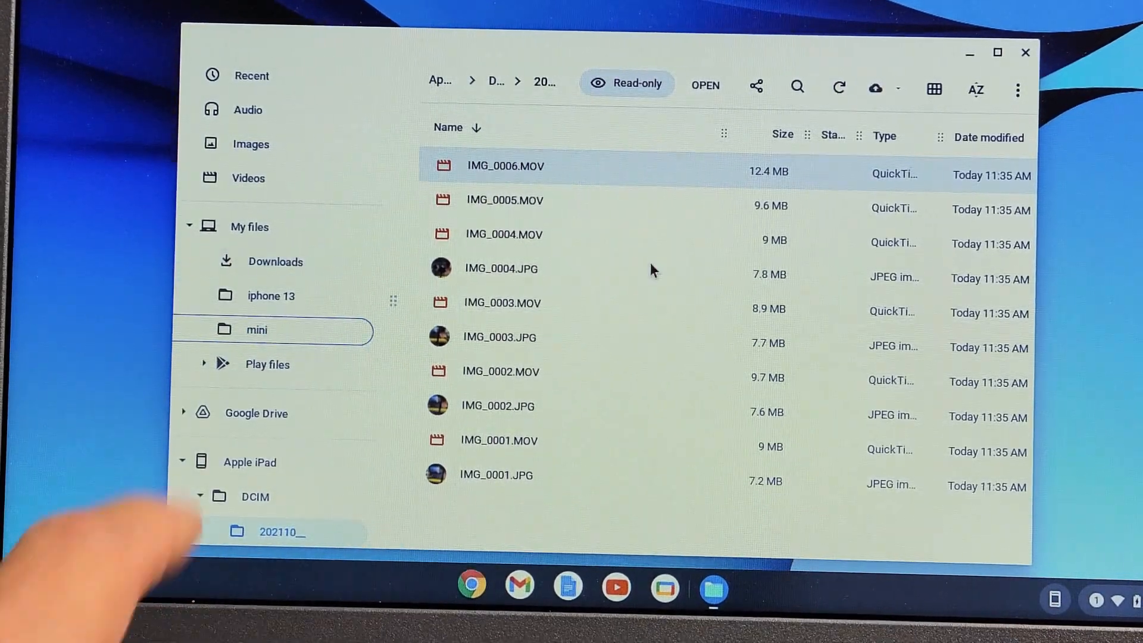
{"action": "left_click", "coordinate": [501, 269]}
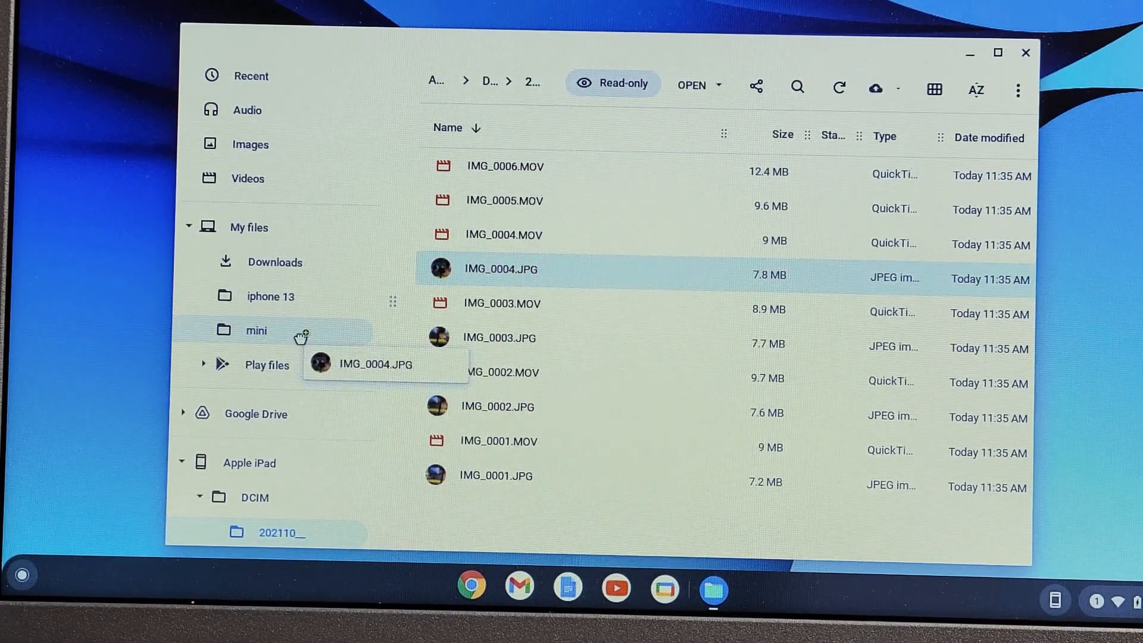
Drag the iPad media into the mini folder and close the Files window
{"action": "left_click_drag", "start_coordinate": [501, 268], "coordinate": [632, 236]}
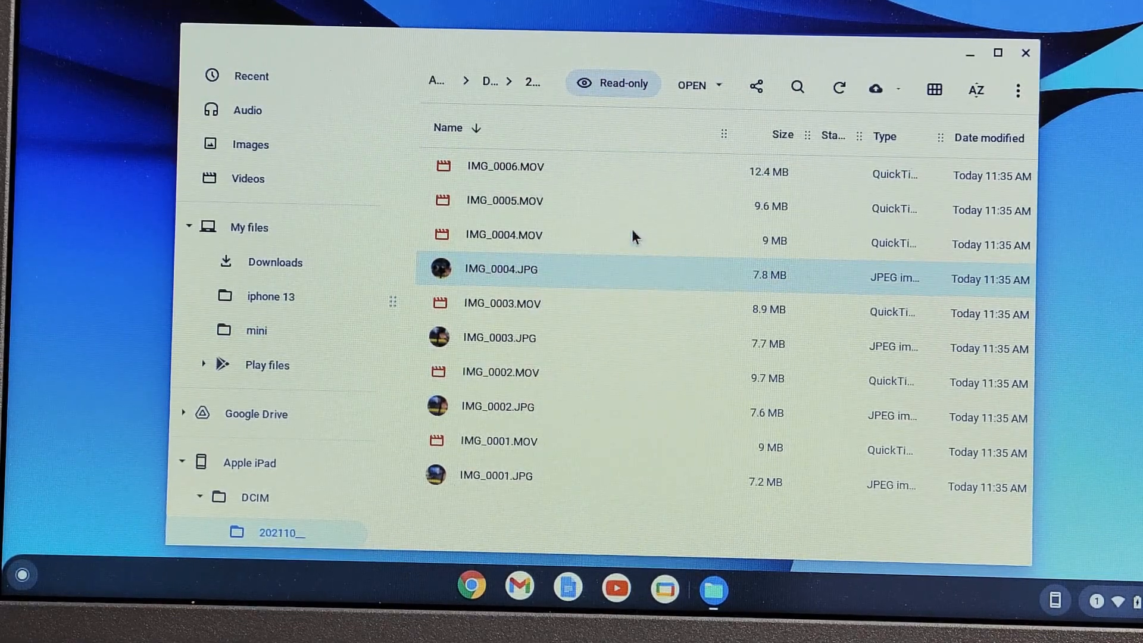
{"action": "left_click", "coordinate": [504, 166]}
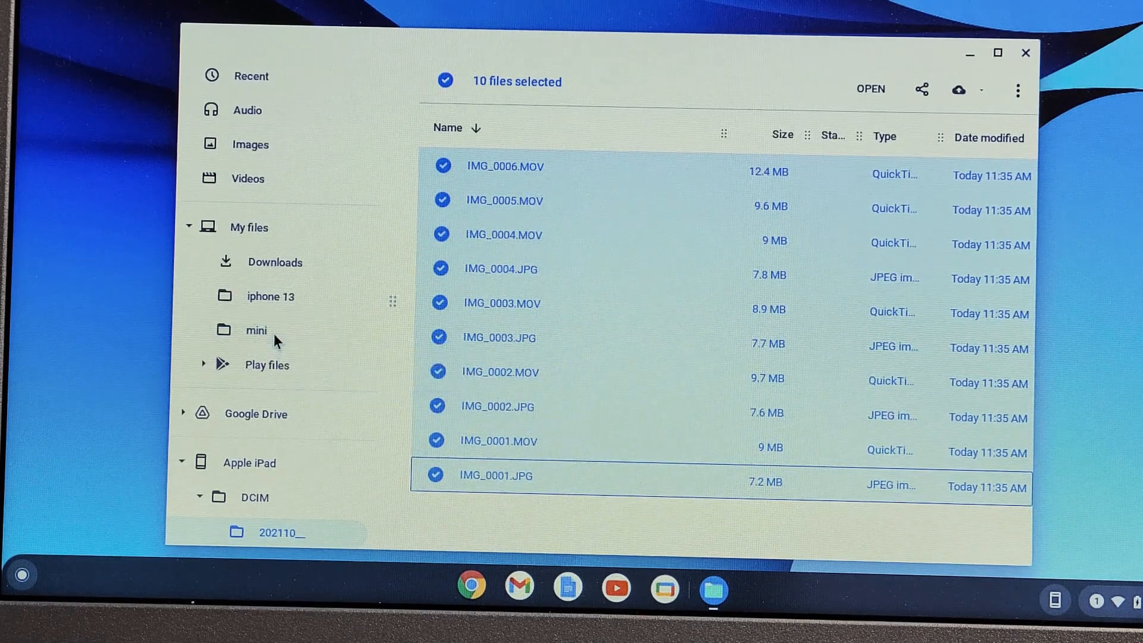
{"action": "mouse_move", "coordinate": [692, 386]}
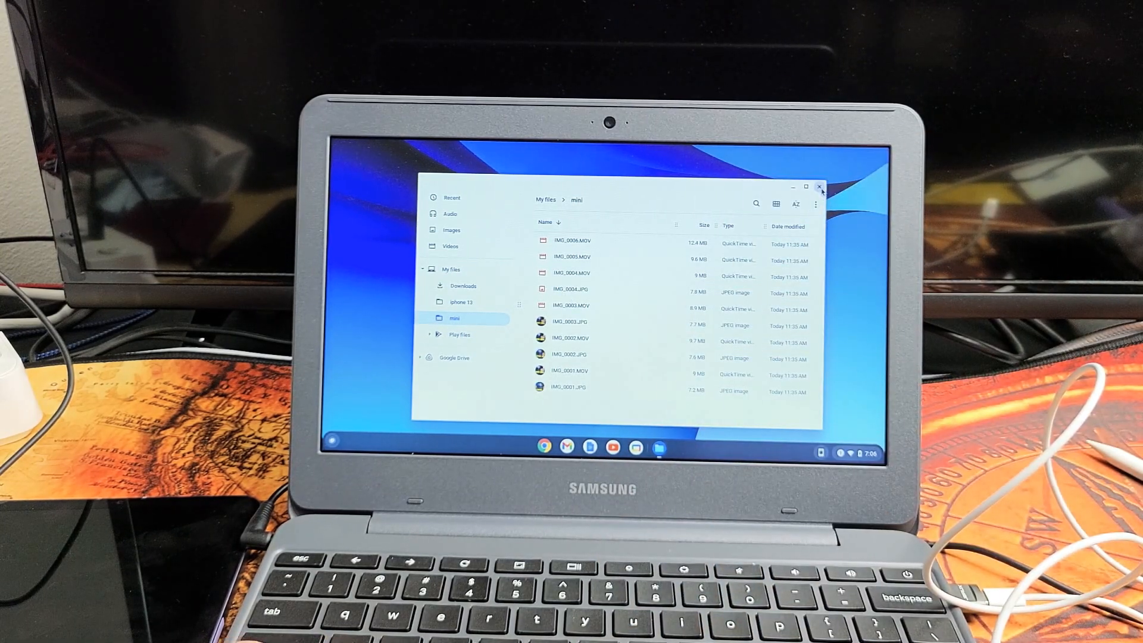
{"action": "left_click", "coordinate": [819, 185]}
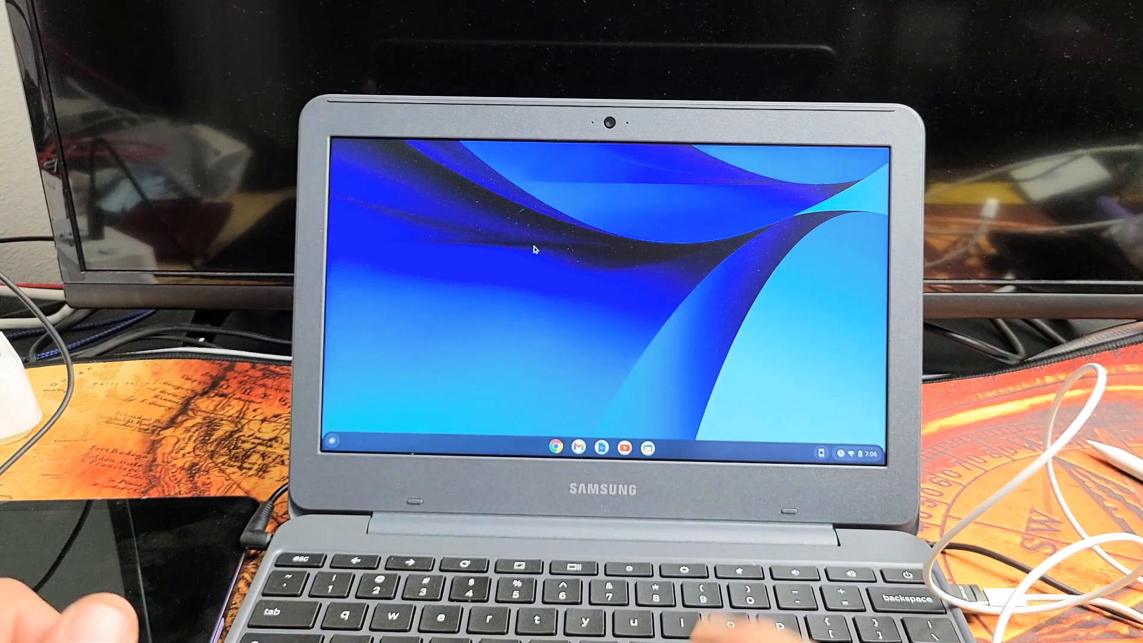